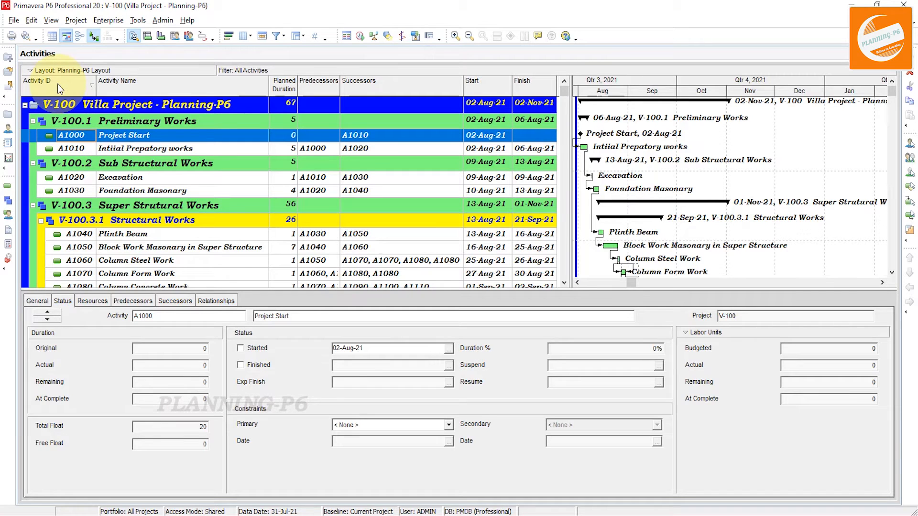
{"action": "mouse_move", "coordinate": [291, 101]}
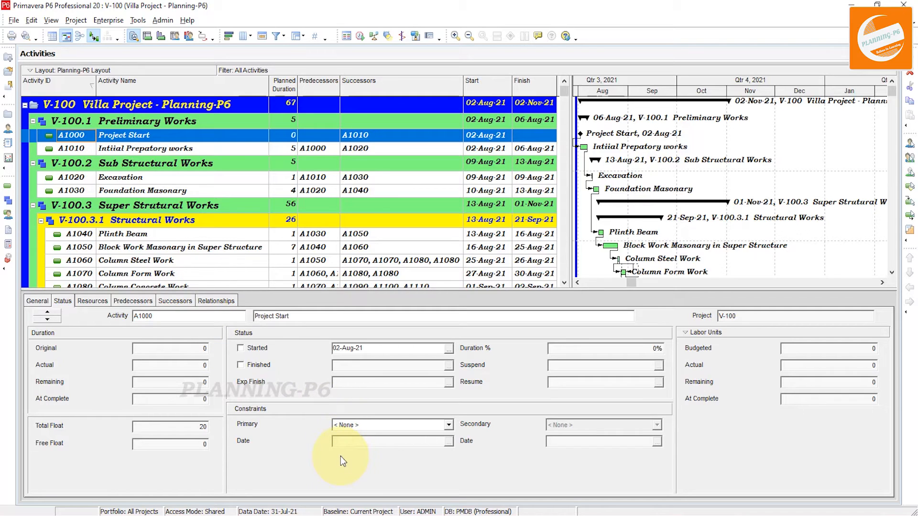
{"action": "mouse_move", "coordinate": [679, 198]}
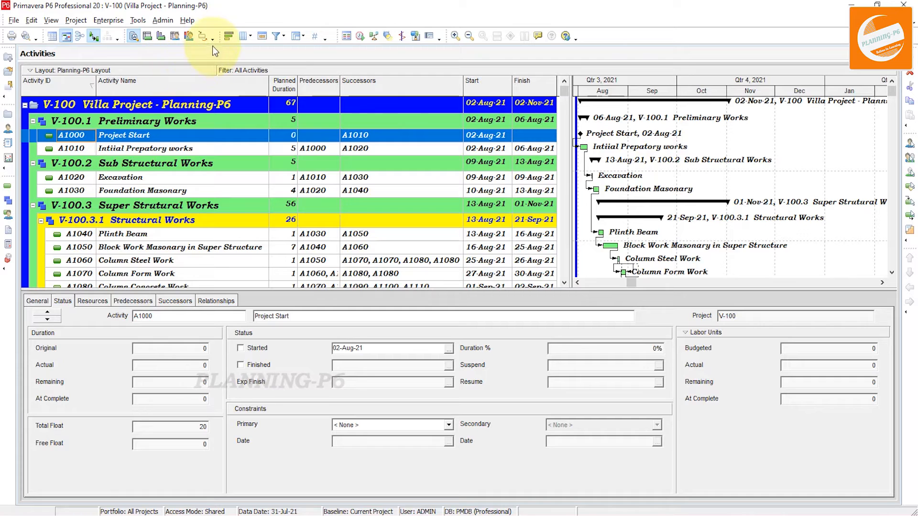
{"action": "mouse_move", "coordinate": [204, 36]}
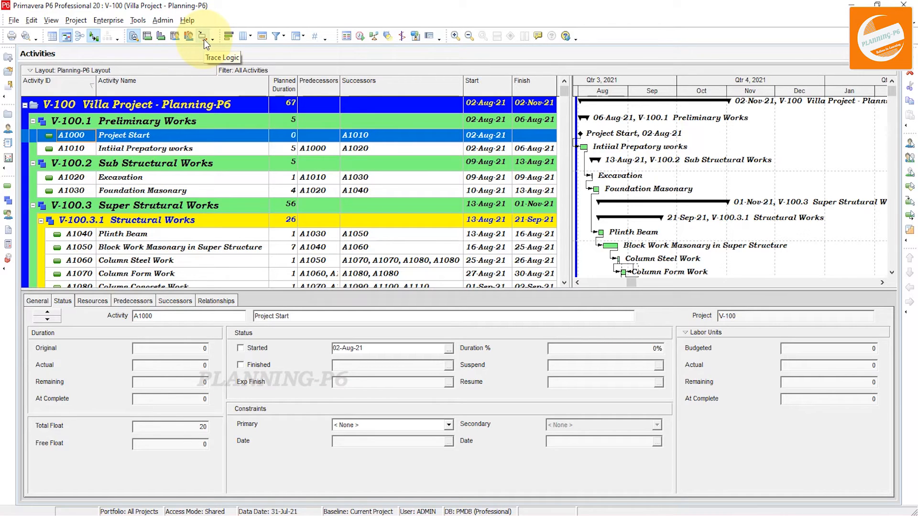
- Show the Trace Logic diagram and trace activity A1010 in the Villa Project table
{"action": "left_click", "coordinate": [203, 36]}
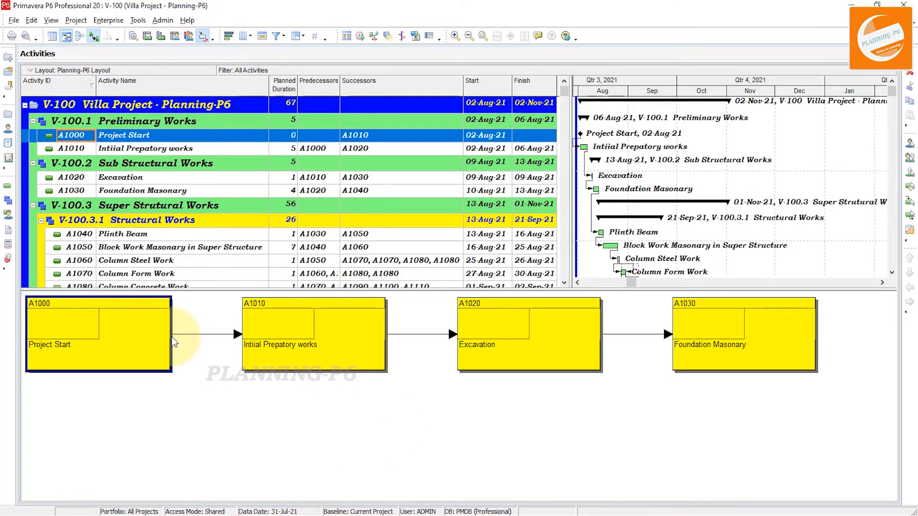
{"action": "mouse_move", "coordinate": [751, 333]}
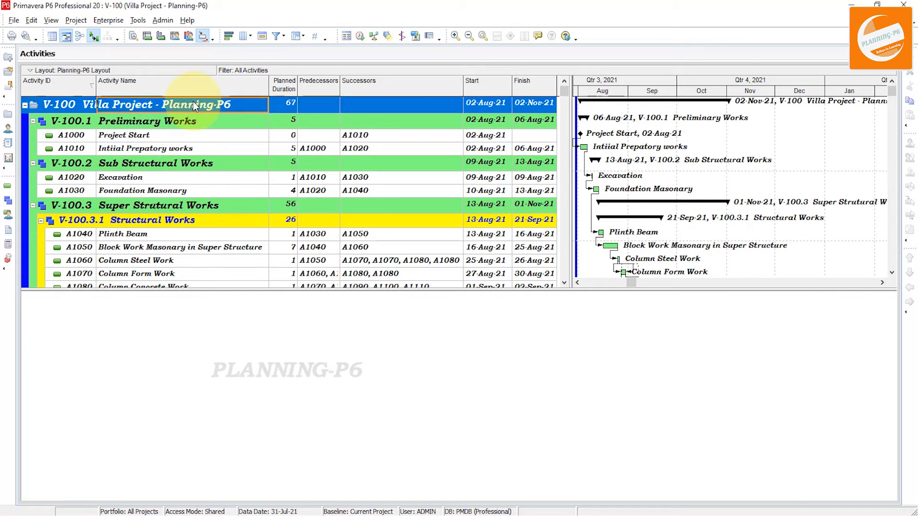
{"action": "left_click", "coordinate": [148, 121]}
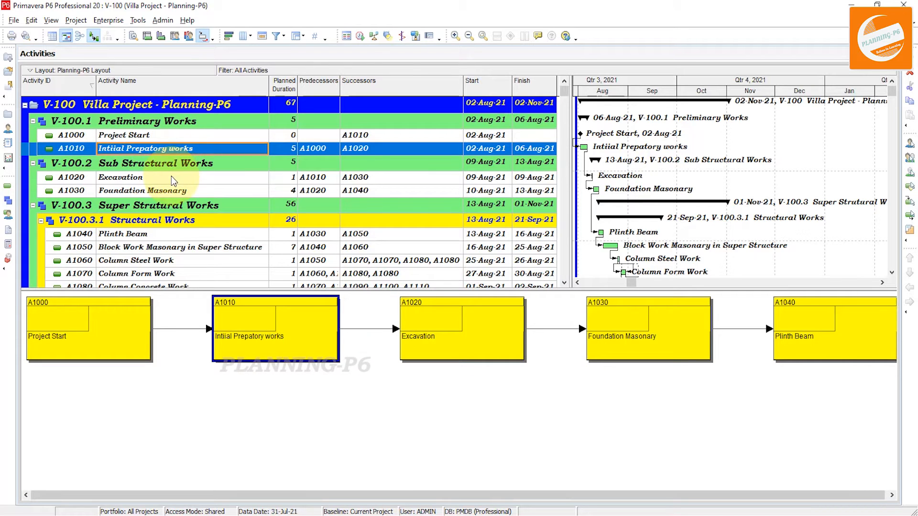
{"action": "left_click", "coordinate": [120, 178]}
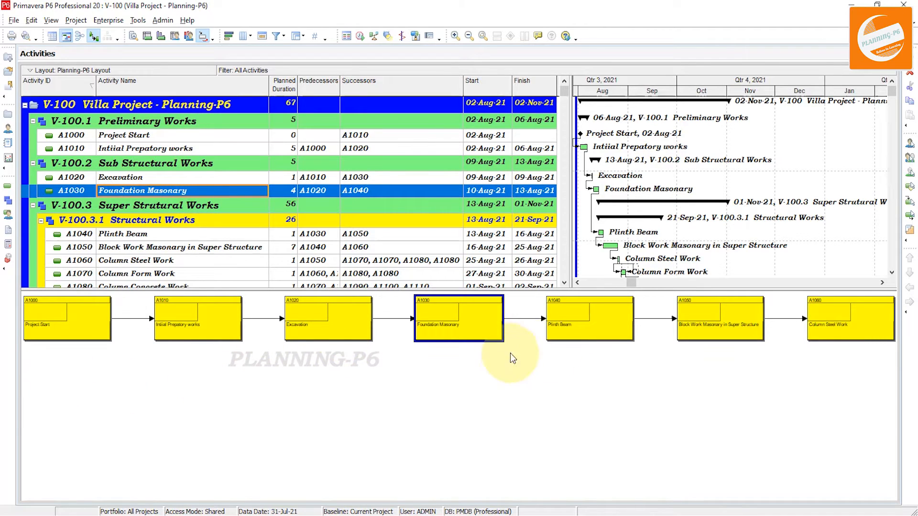
{"action": "mouse_move", "coordinate": [464, 328]}
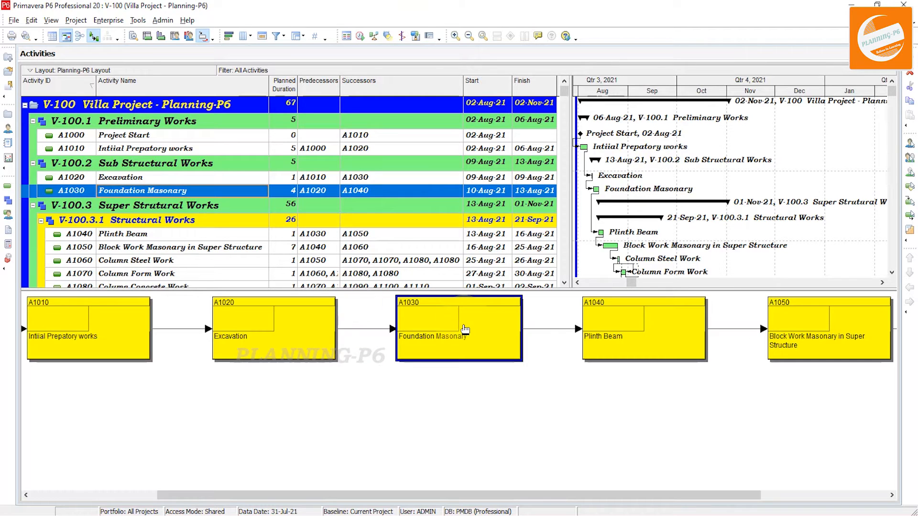
{"action": "mouse_move", "coordinate": [464, 328]}
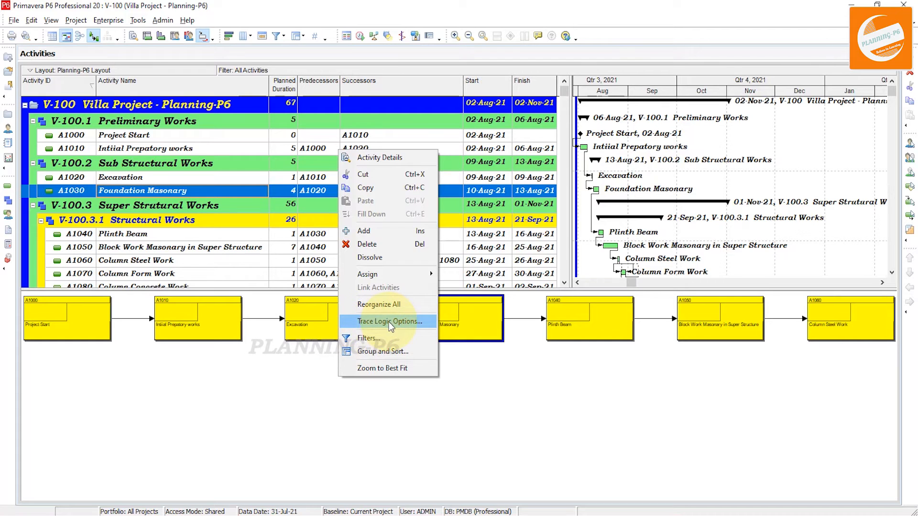
- Set the Trace Logic Options to 10 predecessor and 10 successor levels
{"action": "left_click", "coordinate": [391, 320]}
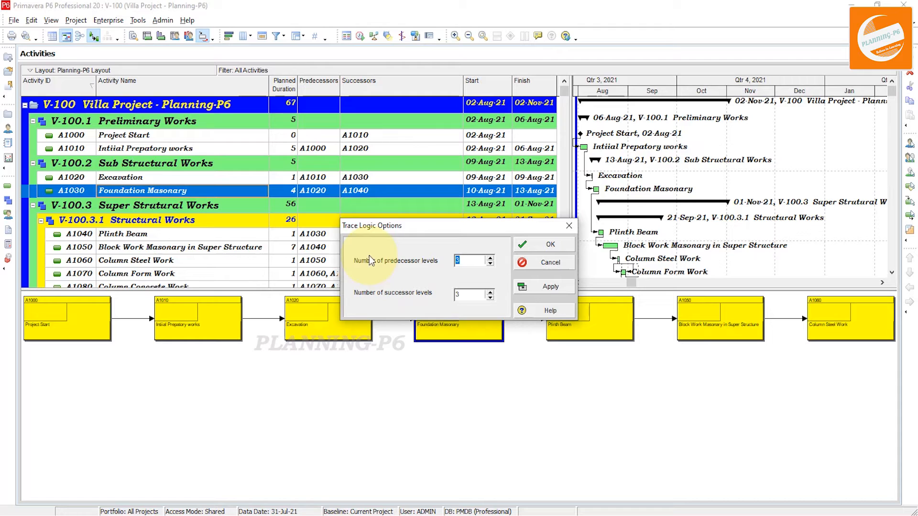
{"action": "mouse_move", "coordinate": [422, 272]}
{"action": "type", "text": "9"}
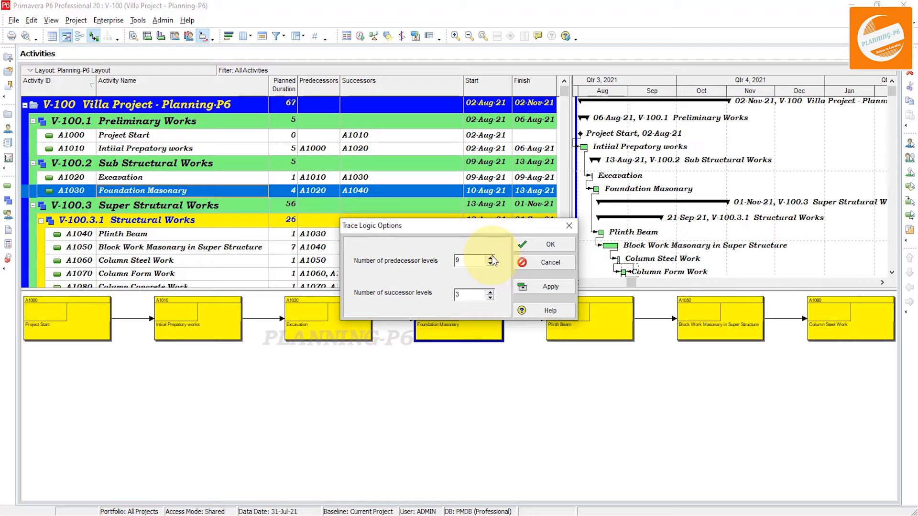
{"action": "left_click", "coordinate": [491, 257]}
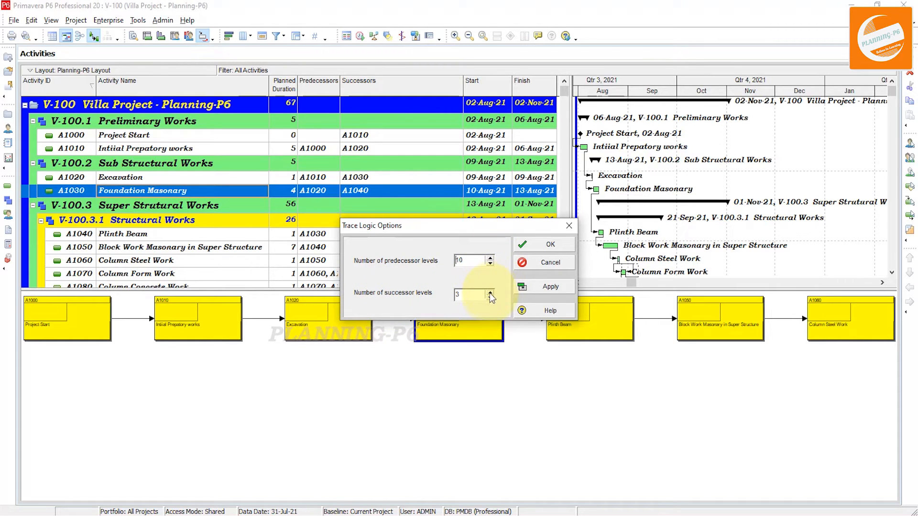
{"action": "left_click", "coordinate": [491, 295]}
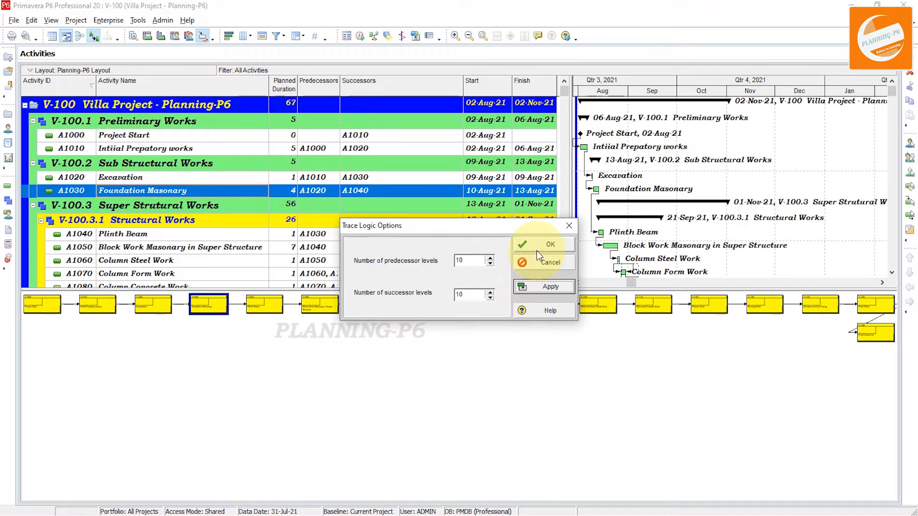
{"action": "left_click", "coordinate": [549, 244]}
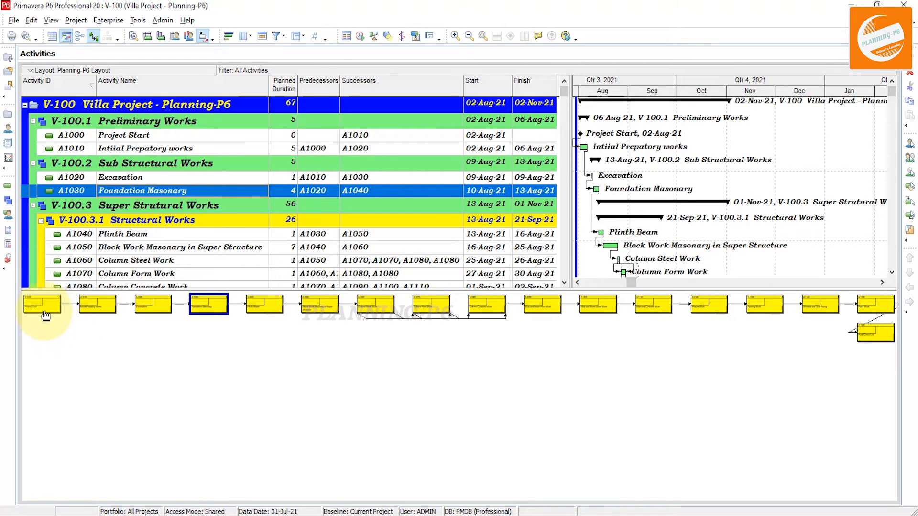
{"action": "mouse_move", "coordinate": [73, 311]}
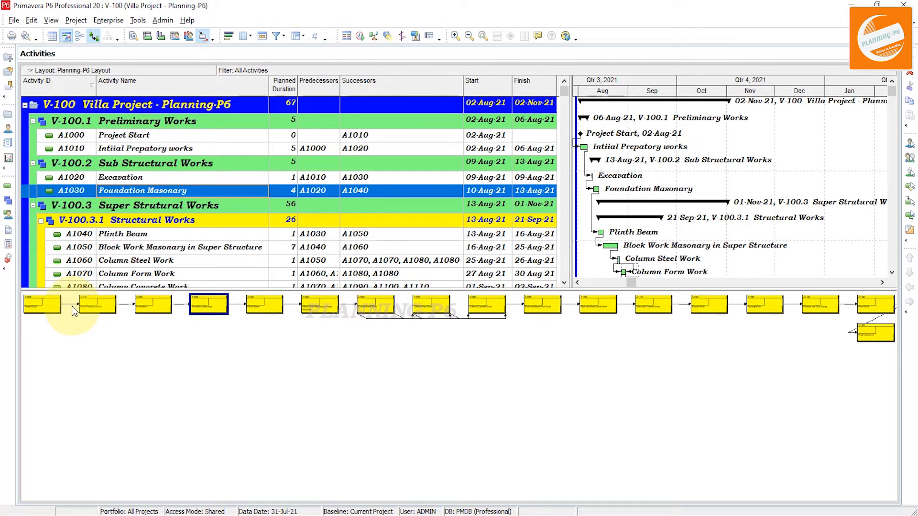
{"action": "mouse_move", "coordinate": [81, 310]}
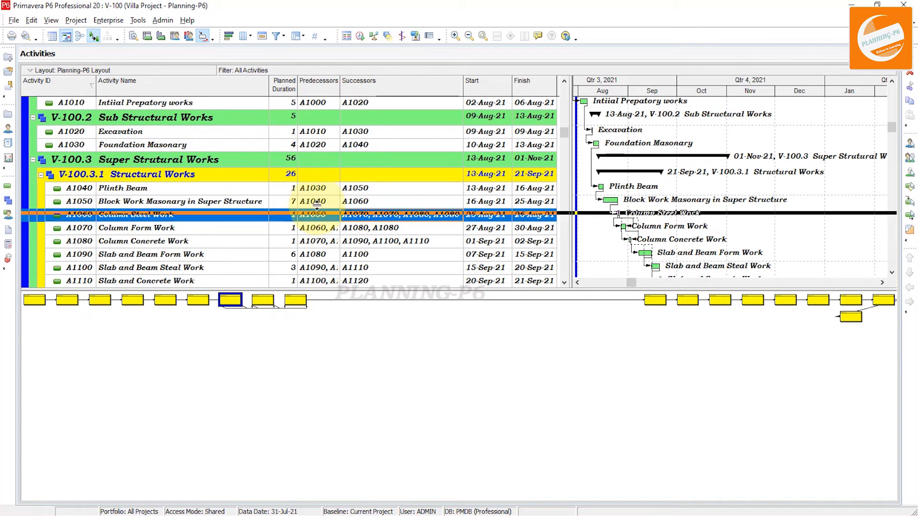
- Enlarge the trace diagram pane and trace Column Steel Work (A1060)
{"action": "right_click", "coordinate": [239, 273]}
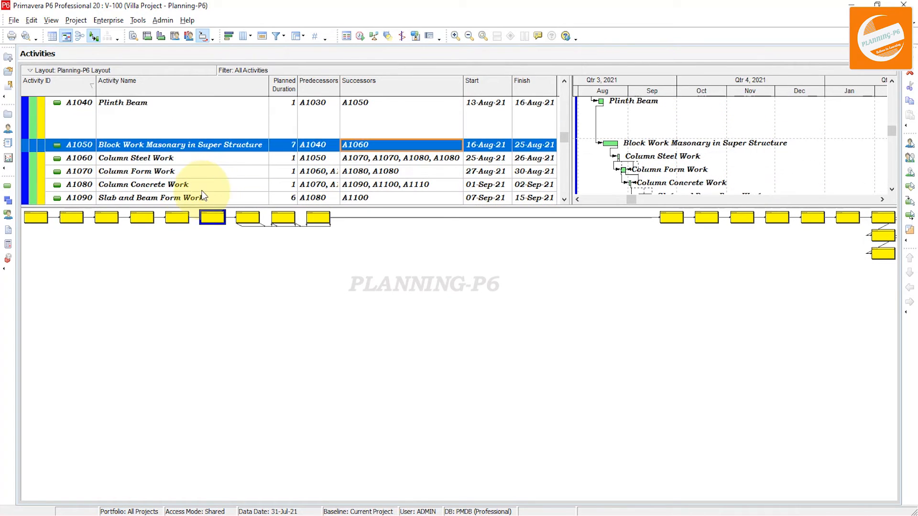
{"action": "left_click", "coordinate": [135, 158]}
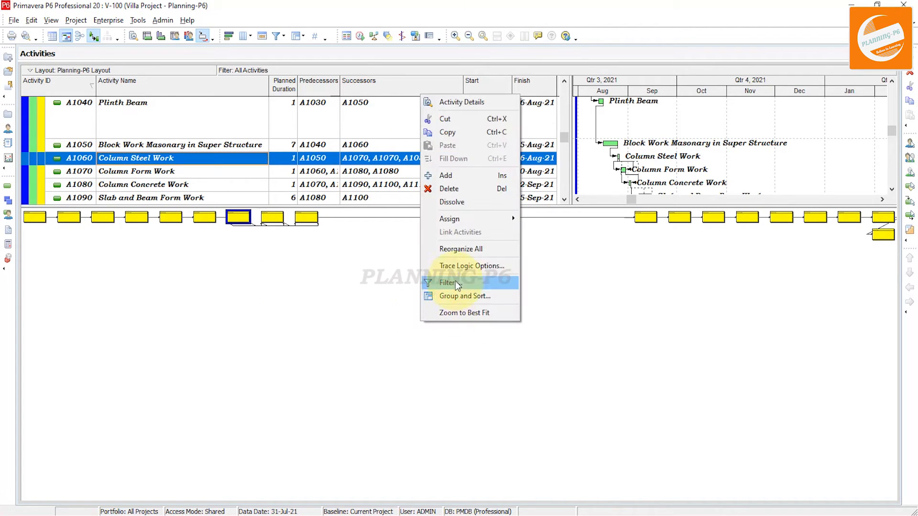
- Apply 6 predecessor and 3 successor trace levels to Column Steel Work
{"action": "left_click", "coordinate": [472, 265]}
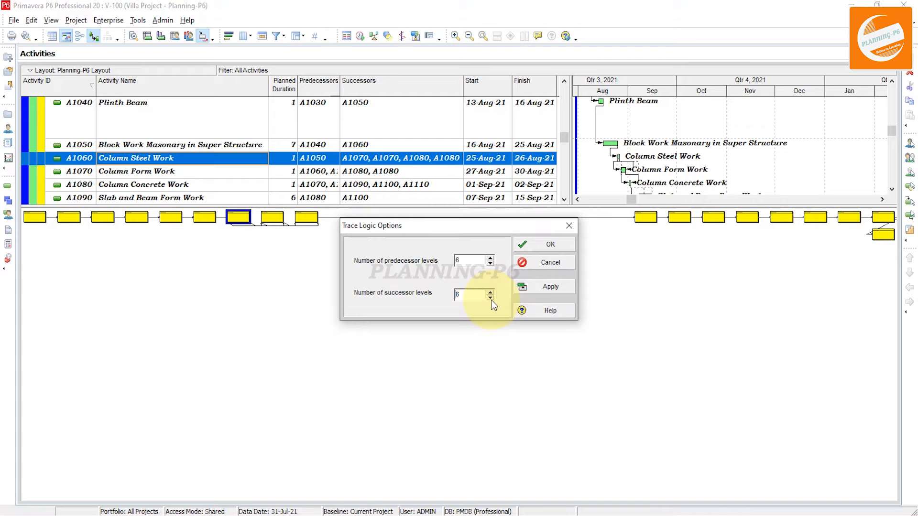
{"action": "left_click", "coordinate": [550, 287]}
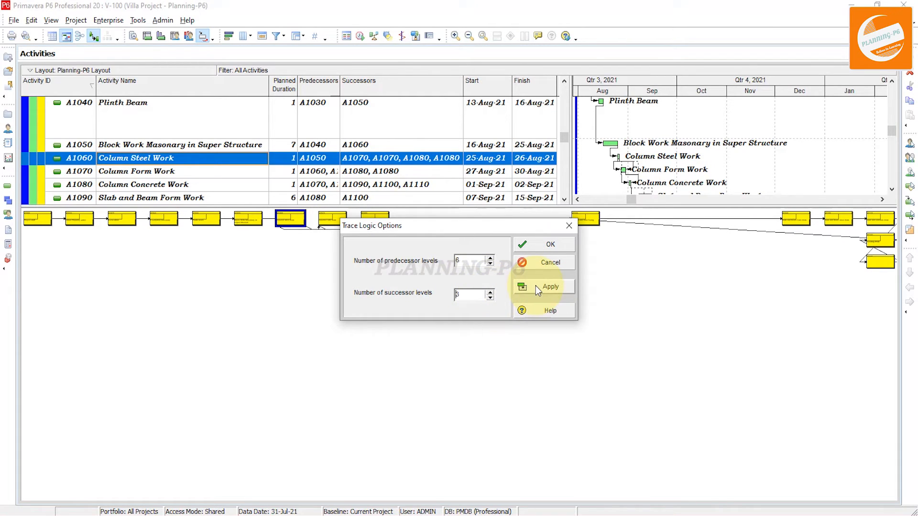
{"action": "left_click", "coordinate": [549, 287]}
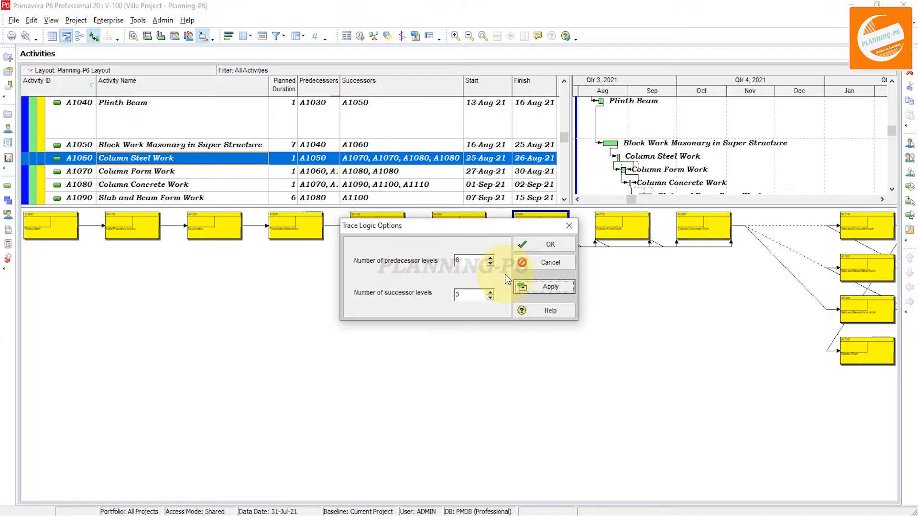
{"action": "mouse_move", "coordinate": [499, 253]}
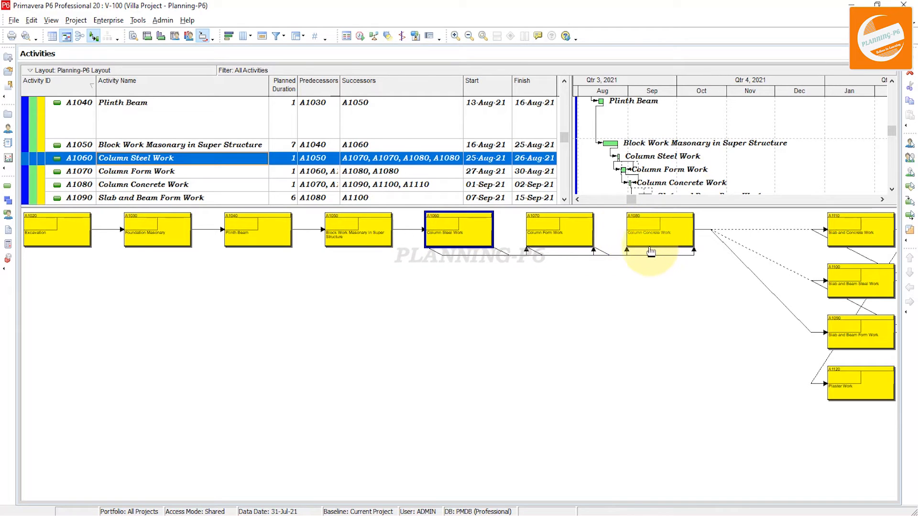
{"action": "mouse_move", "coordinate": [650, 235]}
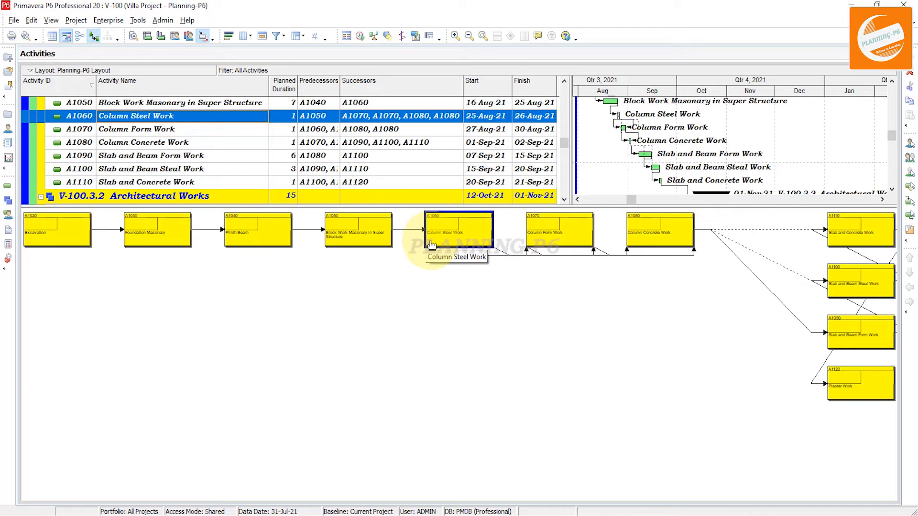
{"action": "mouse_move", "coordinate": [695, 245]}
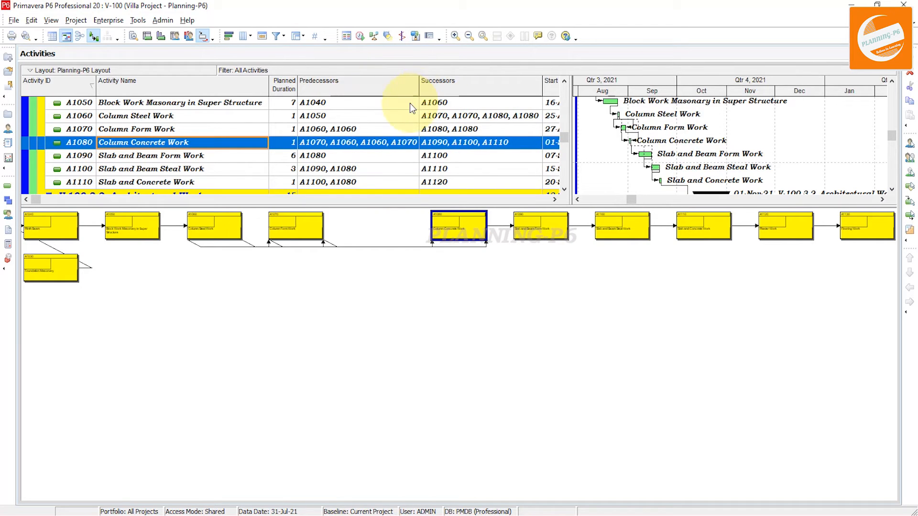
{"action": "mouse_move", "coordinate": [363, 270]}
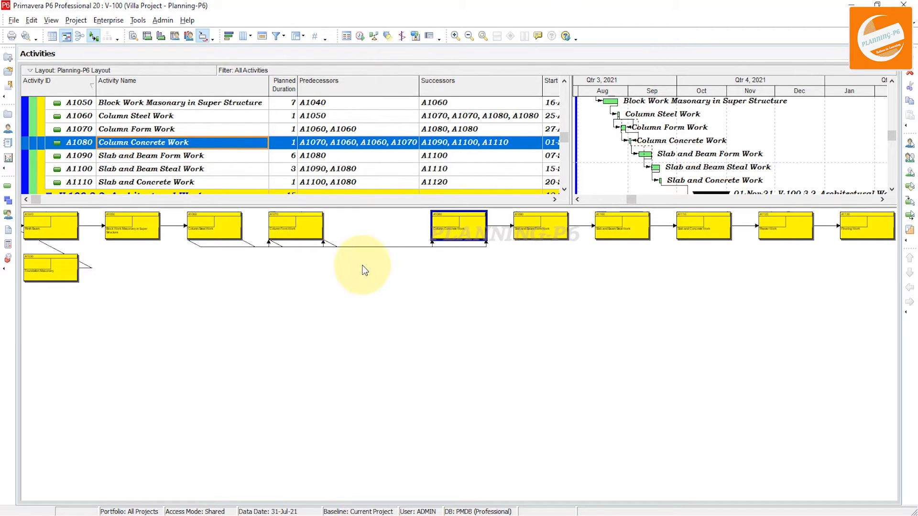
{"action": "mouse_move", "coordinate": [603, 419]}
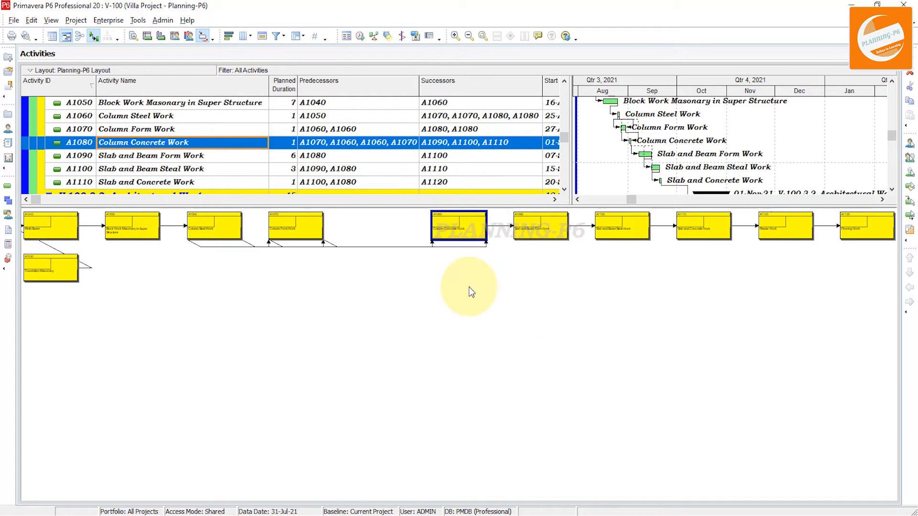
{"action": "mouse_move", "coordinate": [287, 252]}
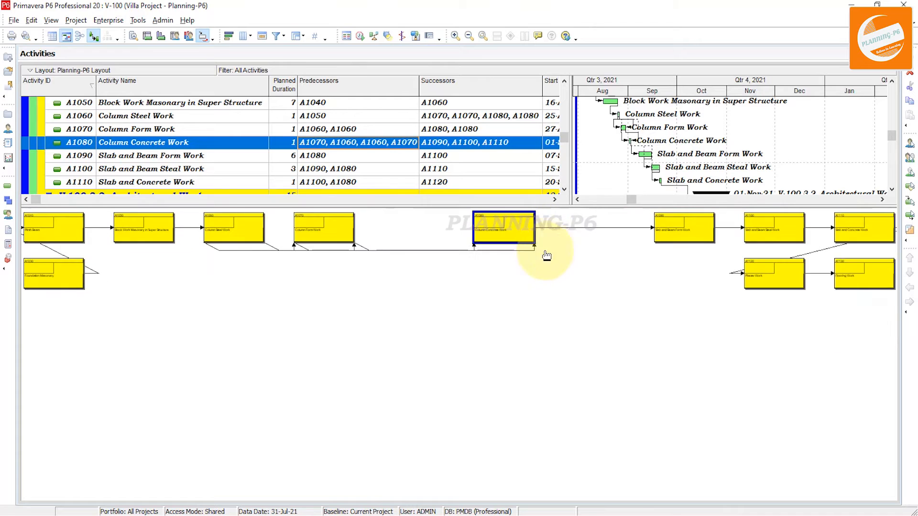
{"action": "left_click_drag", "start_coordinate": [504, 228], "coordinate": [503, 319]}
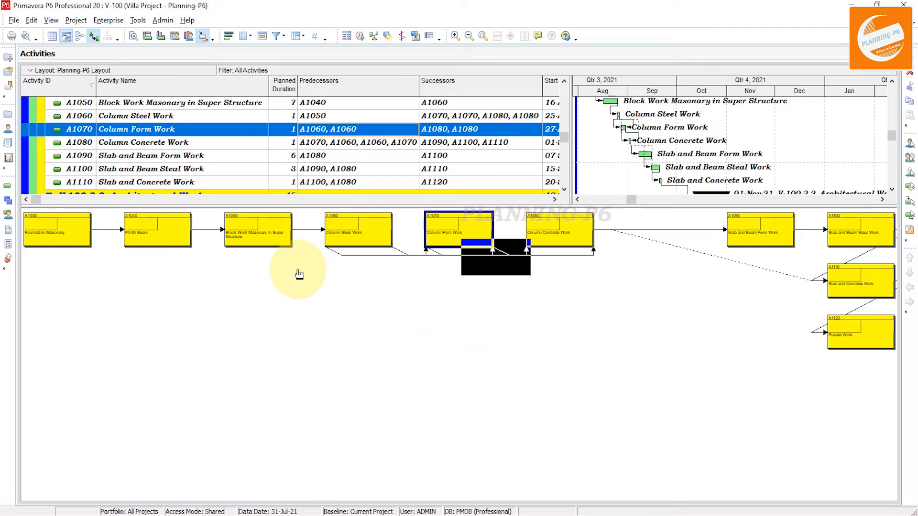
{"action": "left_click_drag", "start_coordinate": [460, 235], "coordinate": [459, 383]}
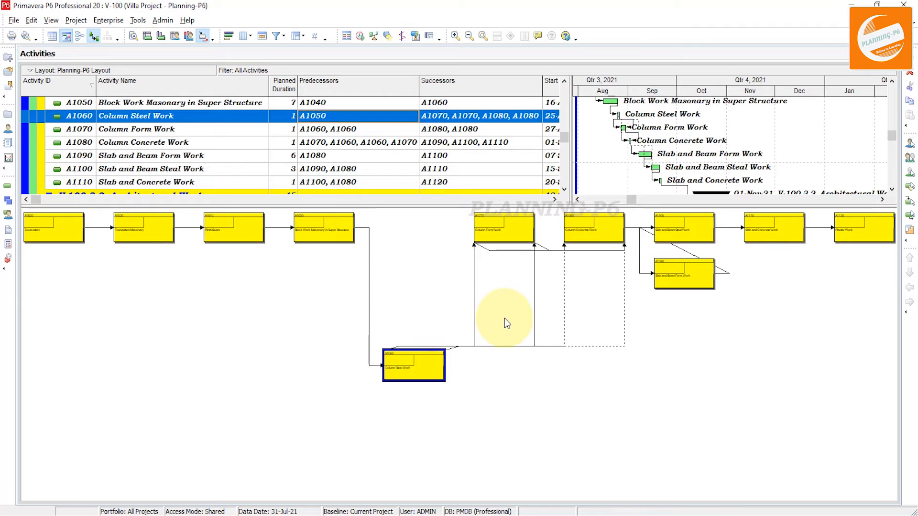
{"action": "left_click", "coordinate": [151, 155]}
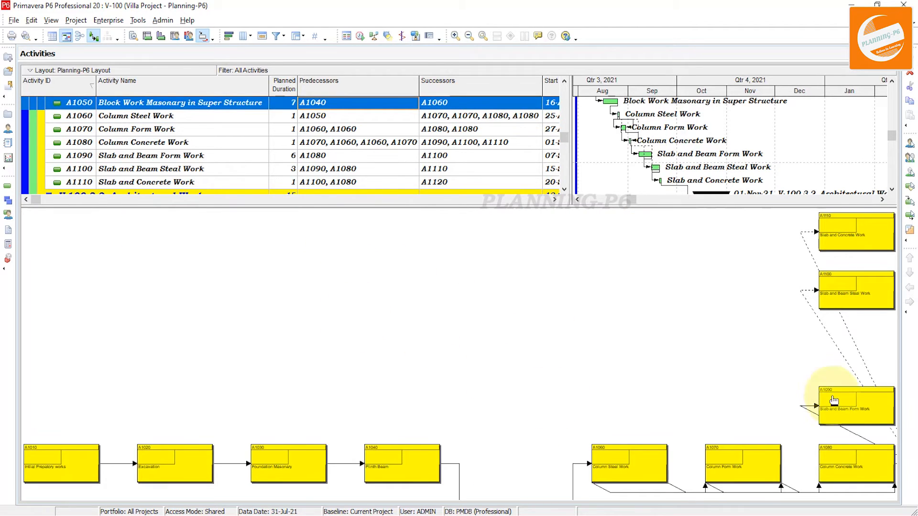
{"action": "scroll", "scroll_direction": "down", "scroll_amount": 3}
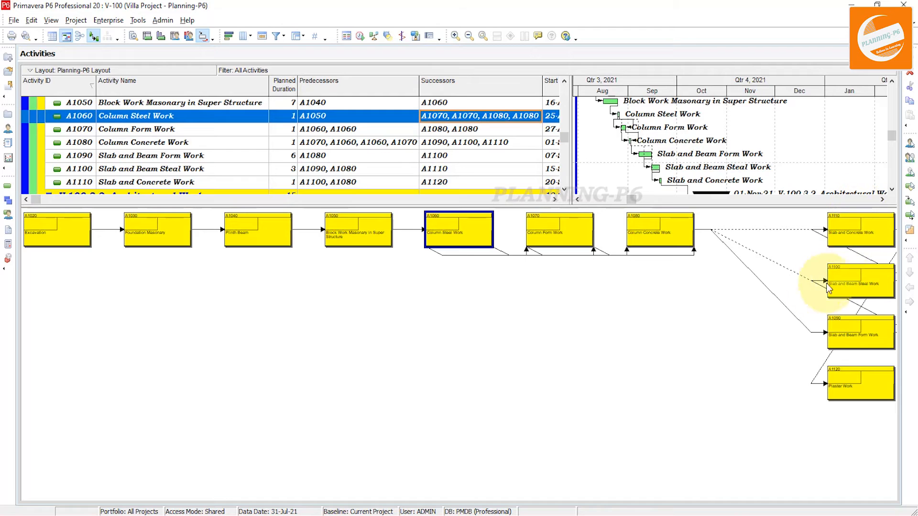
{"action": "mouse_move", "coordinate": [710, 318]}
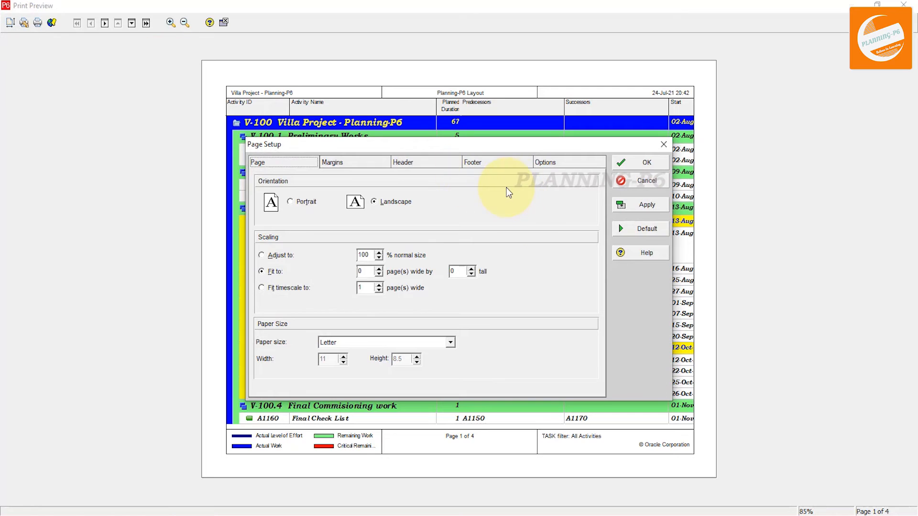
{"action": "mouse_move", "coordinate": [329, 326]}
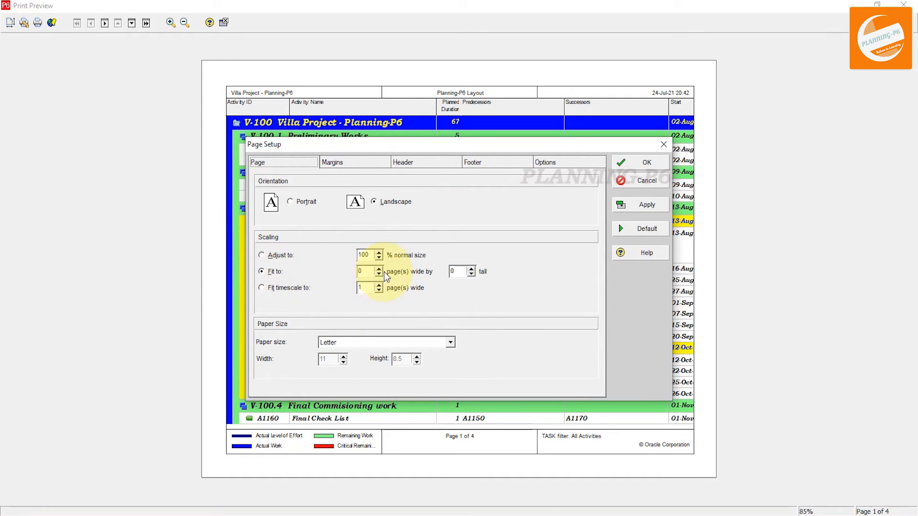
- Fit the printout to 1 page wide on A2 paper and apply it
{"action": "left_click", "coordinate": [378, 269]}
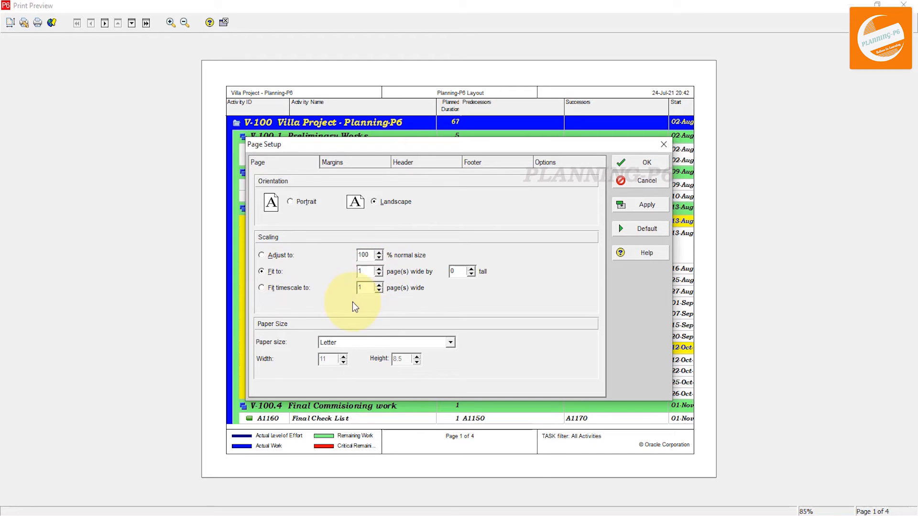
{"action": "left_click", "coordinate": [451, 343]}
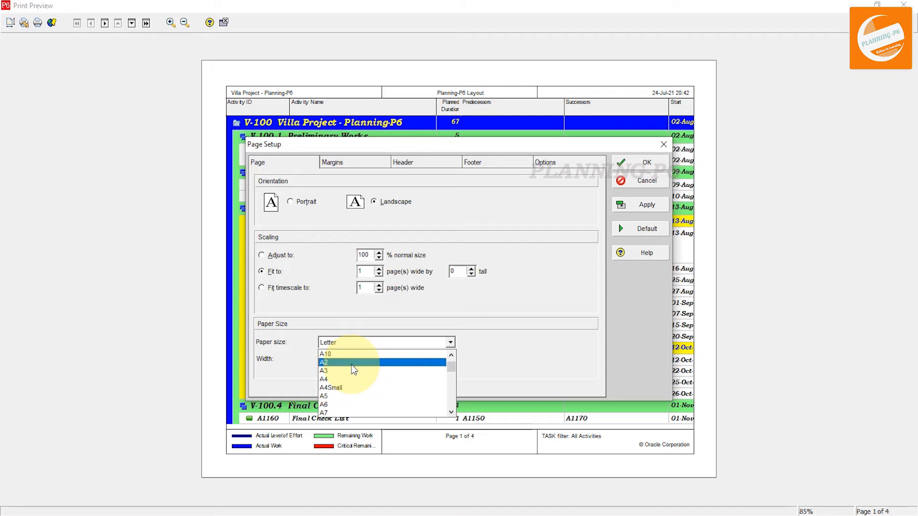
{"action": "left_click", "coordinate": [323, 362]}
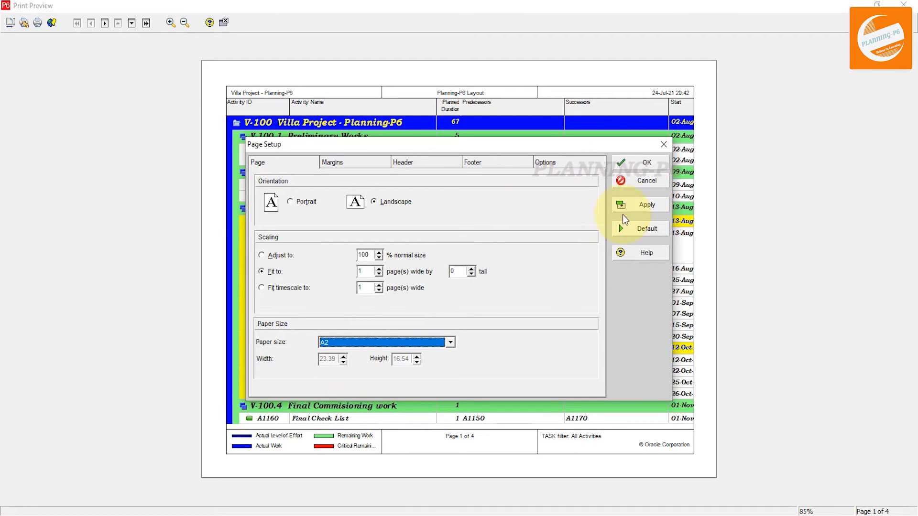
{"action": "left_click", "coordinate": [640, 205]}
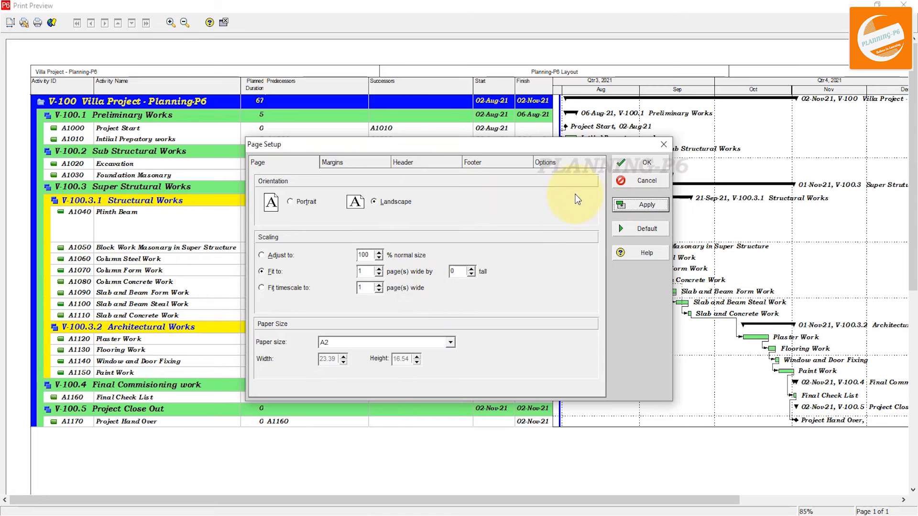
- Print only the Trace Logic diagram, timescaled from PS to PF
{"action": "left_click", "coordinate": [545, 163]}
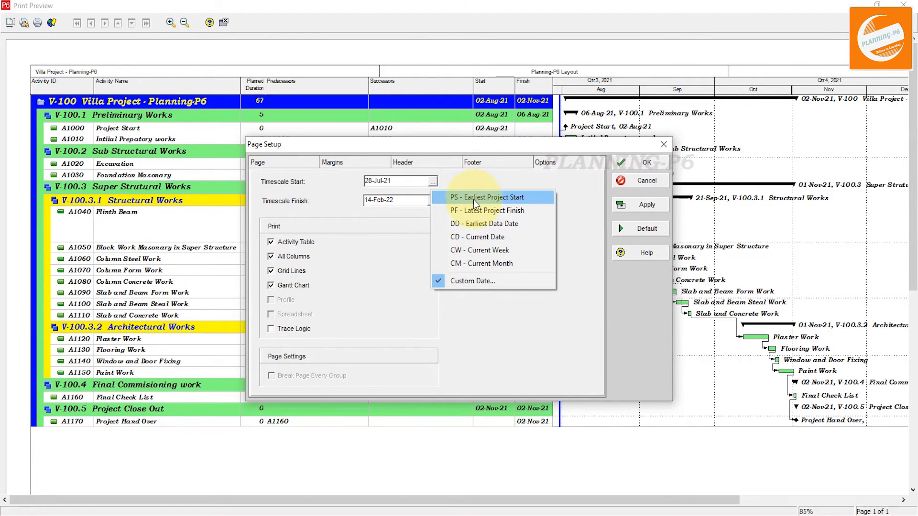
{"action": "left_click", "coordinate": [487, 198]}
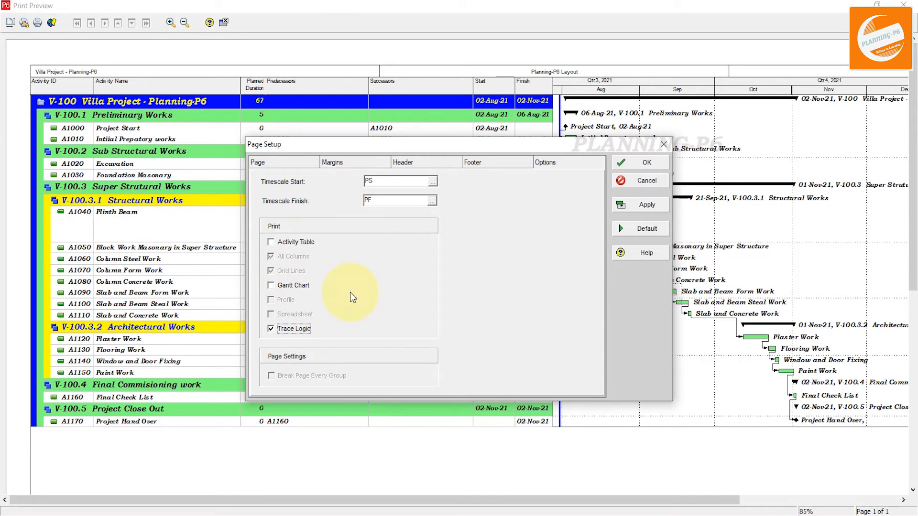
{"action": "mouse_move", "coordinate": [360, 346]}
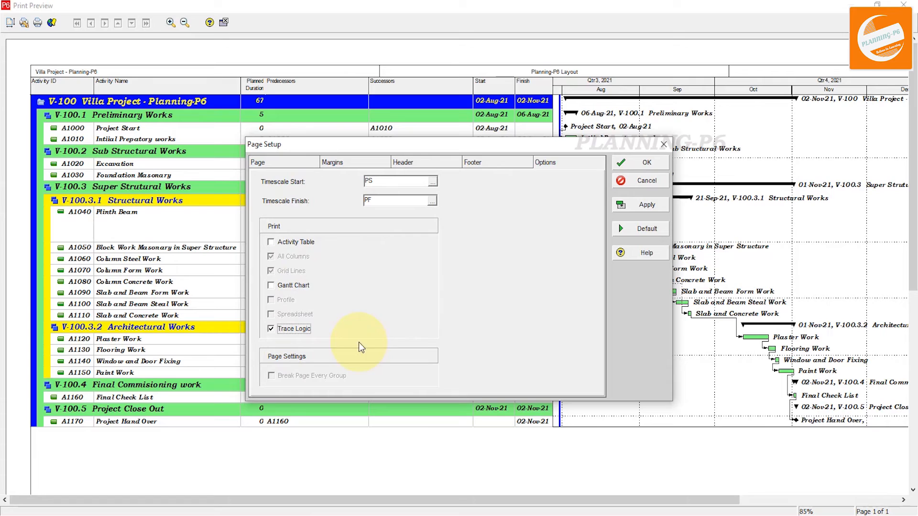
{"action": "left_click", "coordinate": [647, 205]}
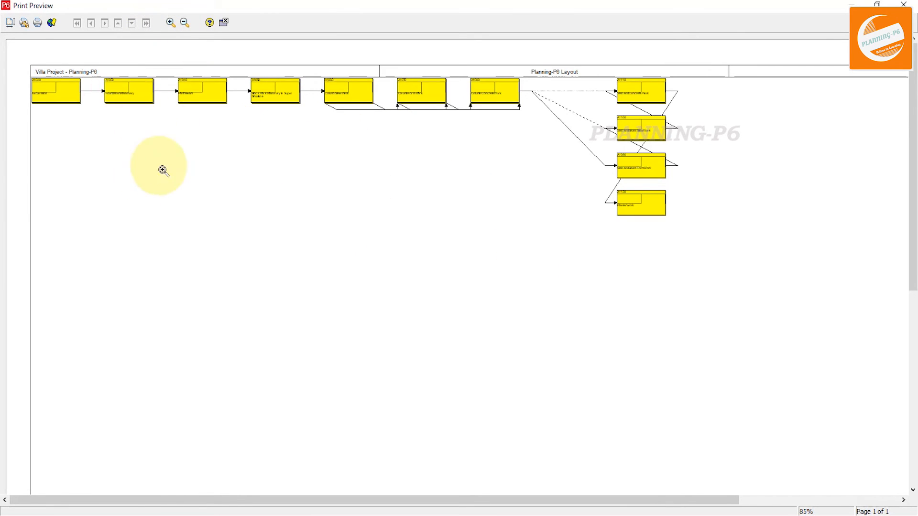
{"action": "mouse_move", "coordinate": [614, 115]}
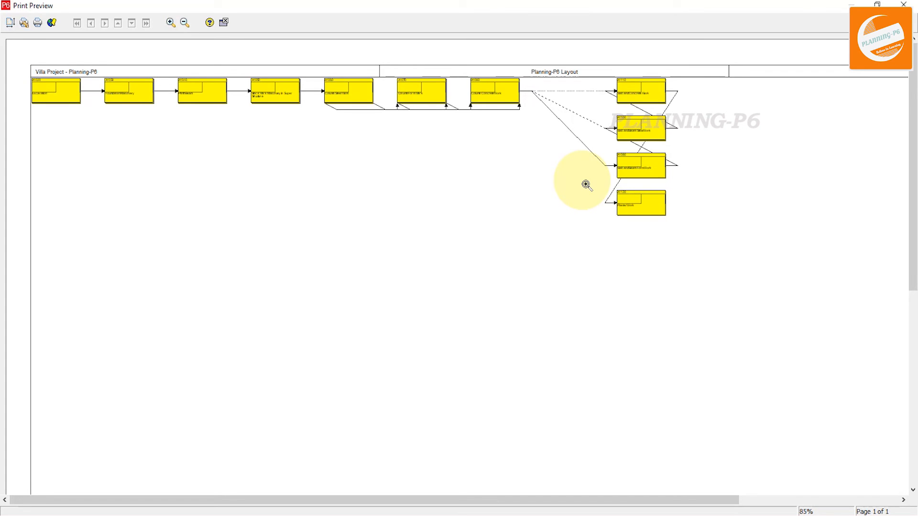
{"action": "mouse_move", "coordinate": [151, 55]}
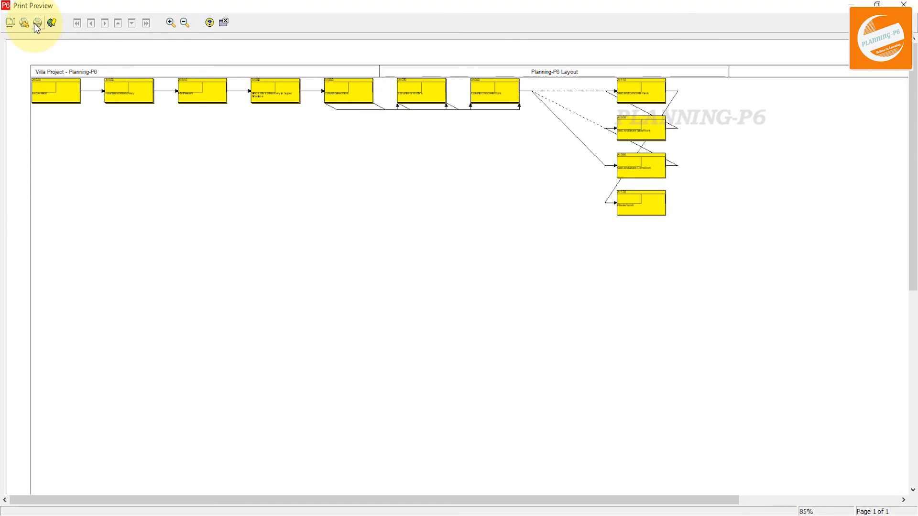
- Send the trace logic preview to print and choose a printer from the Name list
{"action": "left_click", "coordinate": [37, 23]}
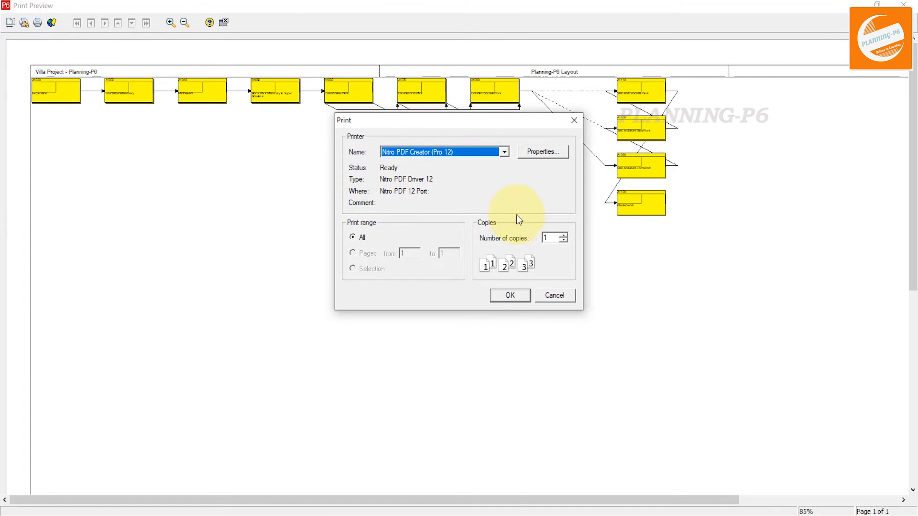
{"action": "left_click", "coordinate": [501, 152]}
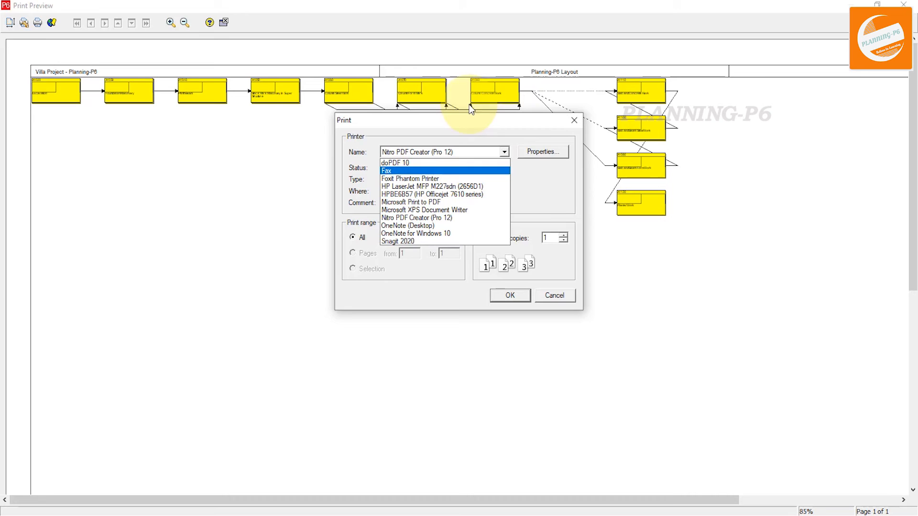
{"action": "left_click", "coordinate": [417, 217]}
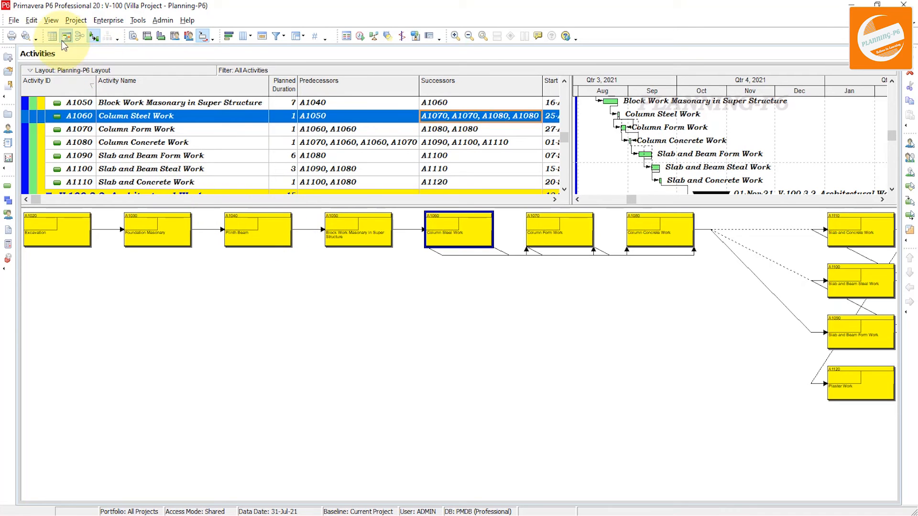
- Apply the Critical Path - Logic view layout after answering the save-changes prompt
{"action": "left_click", "coordinate": [76, 20]}
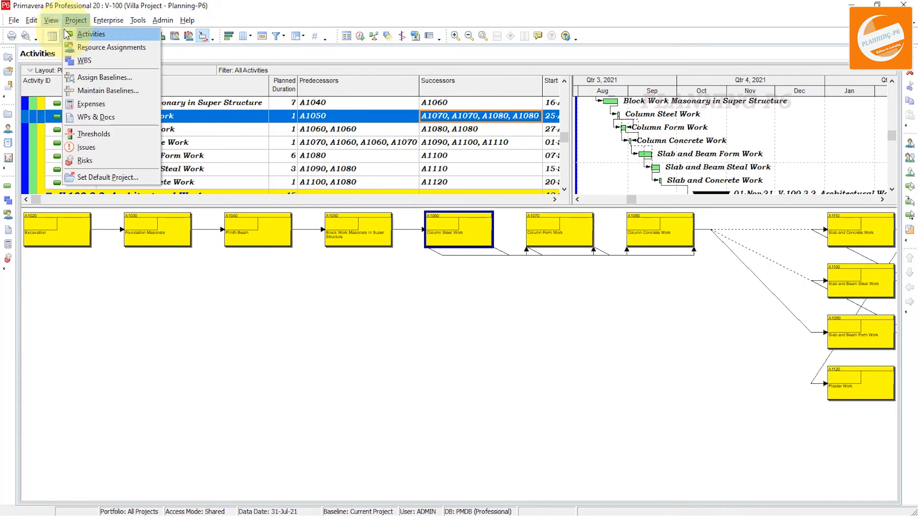
{"action": "left_click", "coordinate": [51, 20]}
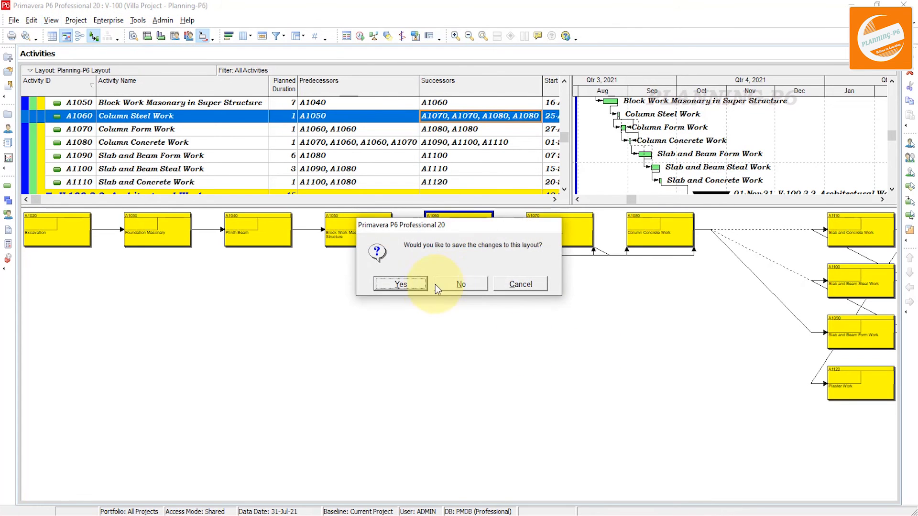
{"action": "left_click", "coordinate": [461, 284]}
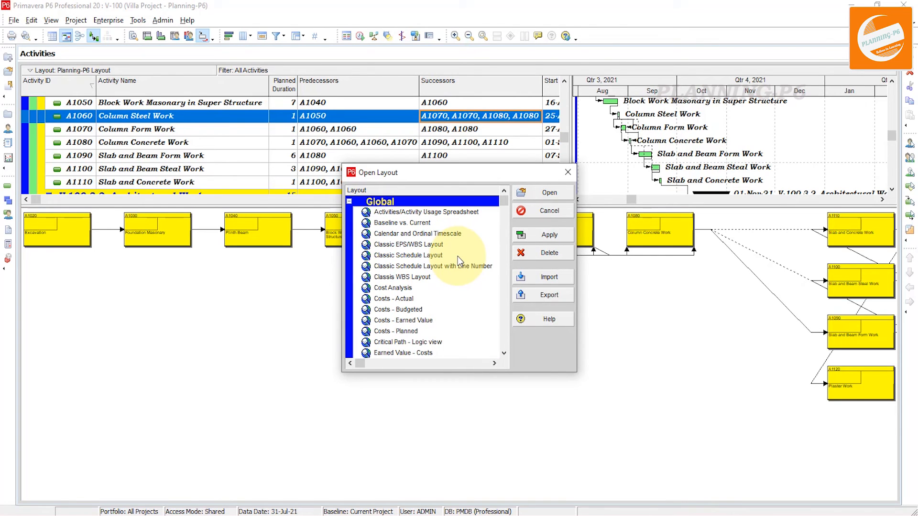
{"action": "mouse_move", "coordinate": [445, 300]}
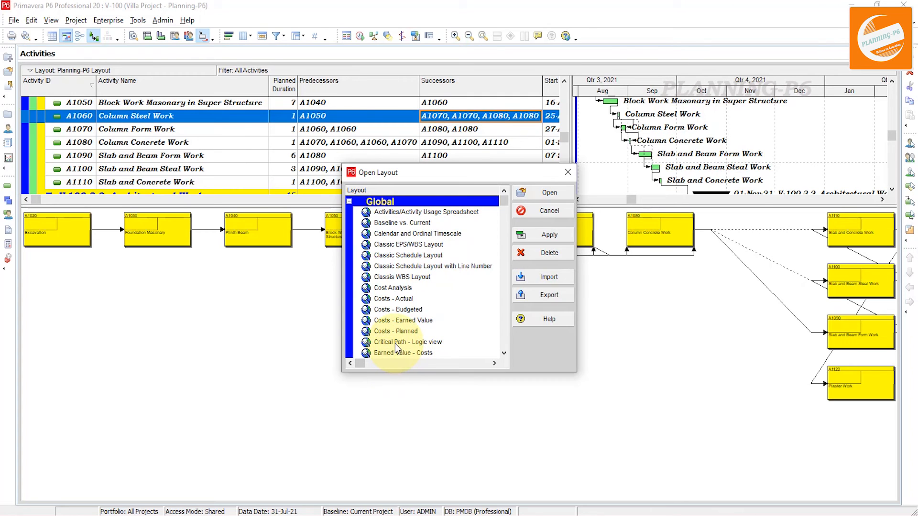
{"action": "left_click", "coordinate": [408, 342]}
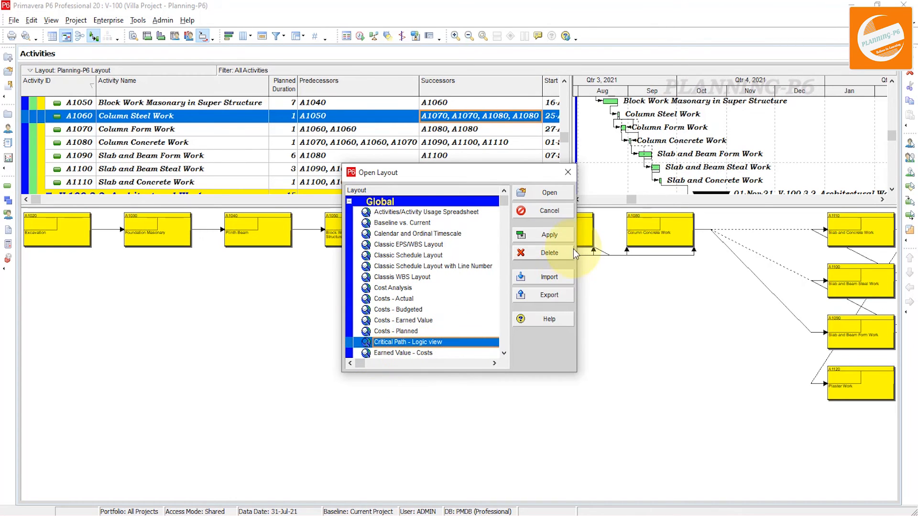
{"action": "left_click", "coordinate": [548, 235]}
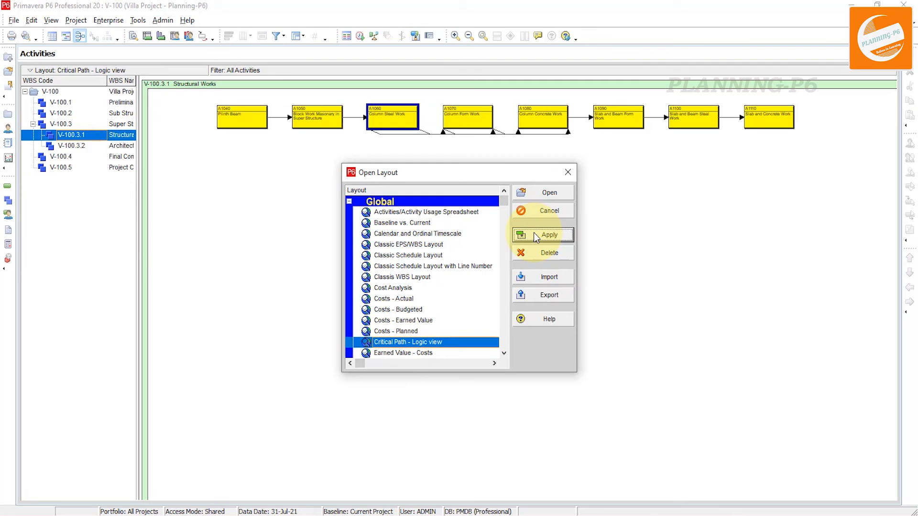
- View Architectural, Final Commisioning and Preliminary Works networks, then the whole V-100 project
{"action": "left_click", "coordinate": [548, 234]}
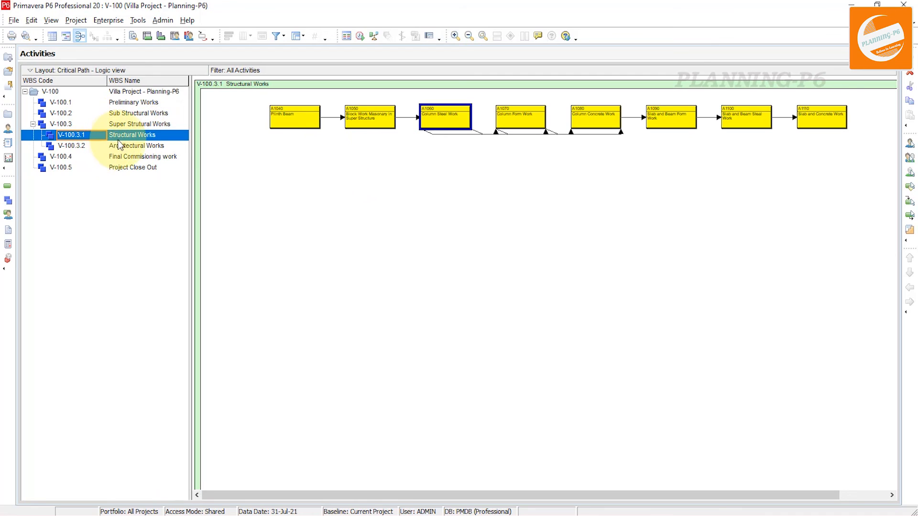
{"action": "left_click", "coordinate": [71, 146]}
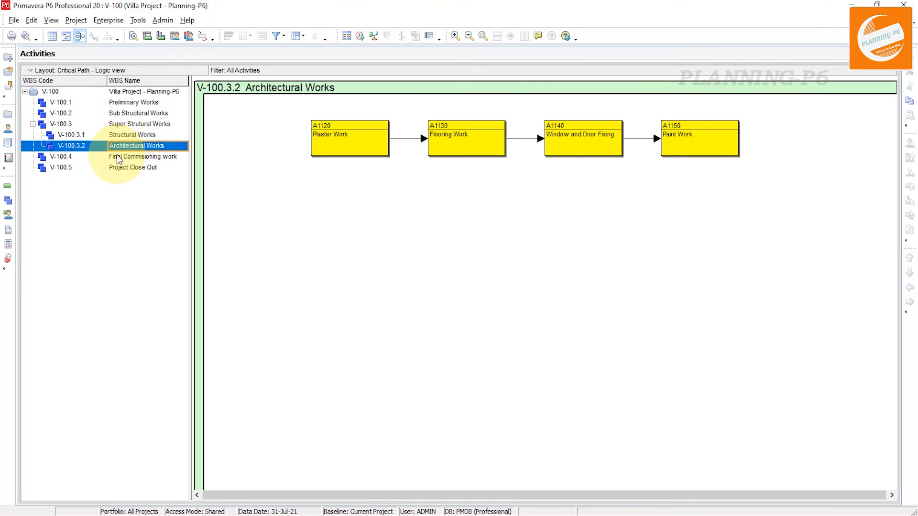
{"action": "left_click", "coordinate": [144, 157]}
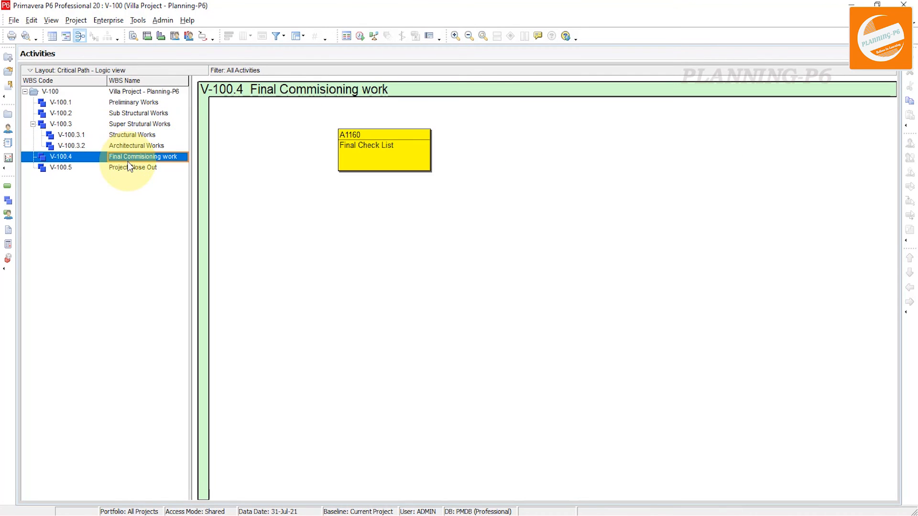
{"action": "left_click", "coordinate": [139, 123]}
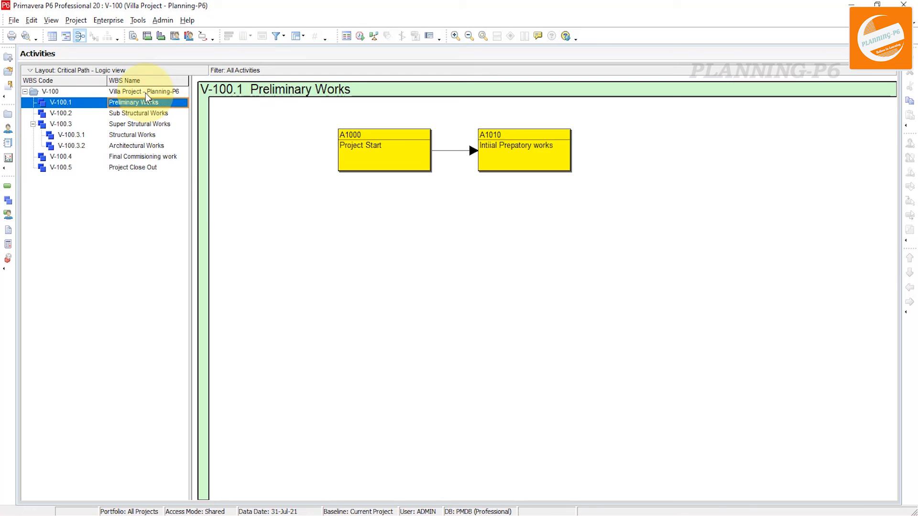
{"action": "left_click", "coordinate": [50, 91]}
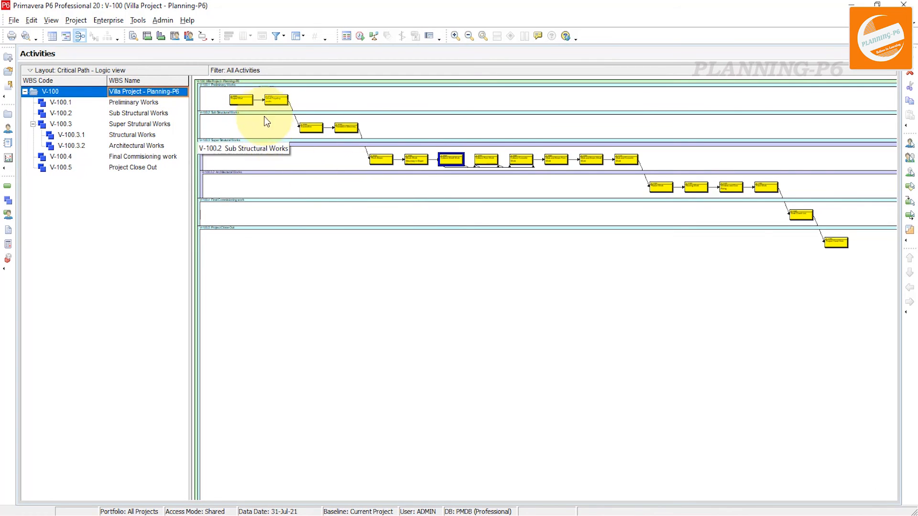
{"action": "mouse_move", "coordinate": [565, 214]}
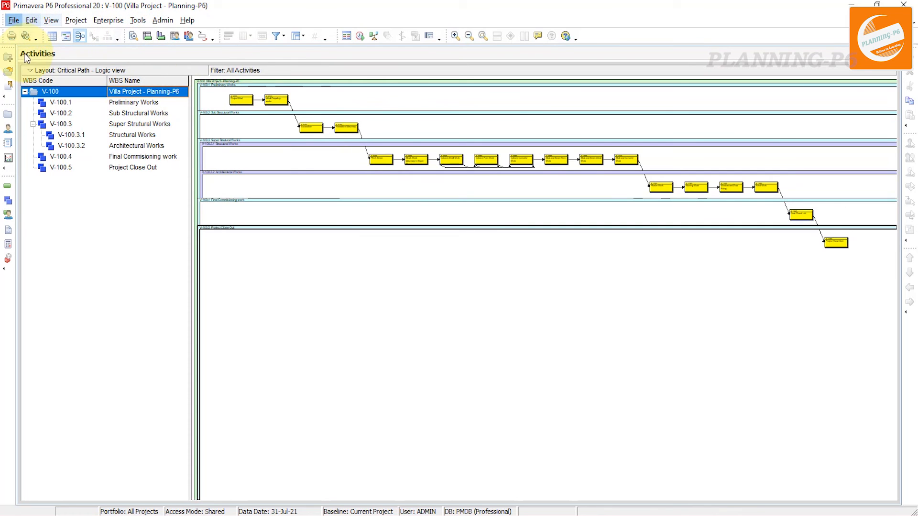
- Preview the logic diagram fitted 1 page wide on landscape A2 paper
{"action": "left_click", "coordinate": [27, 36]}
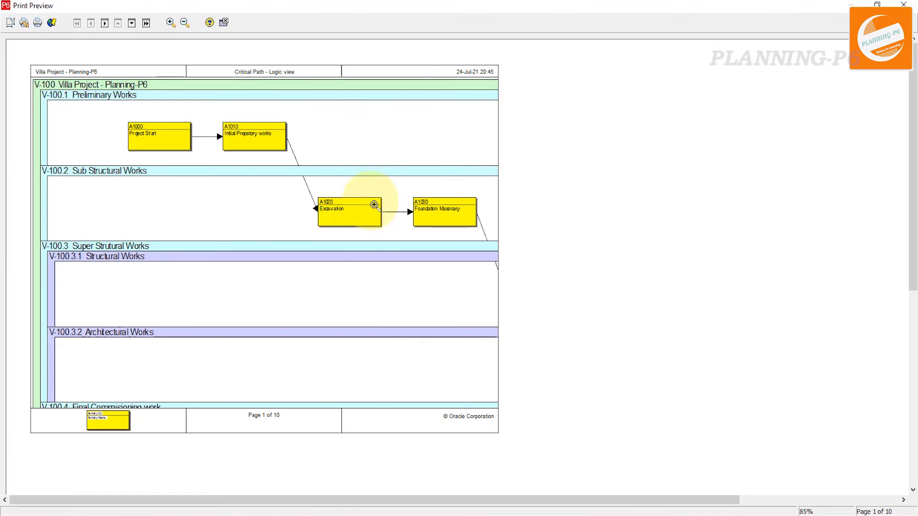
{"action": "mouse_move", "coordinate": [709, 243]}
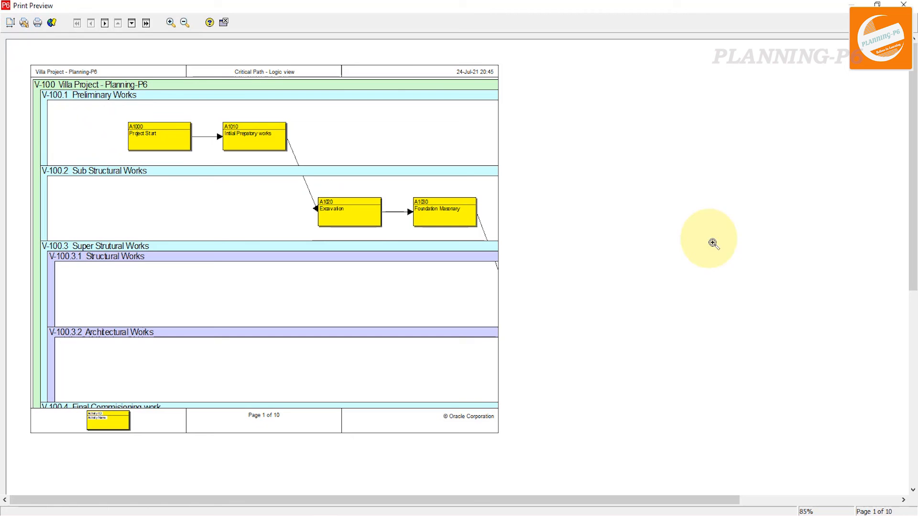
{"action": "left_click", "coordinate": [224, 23]}
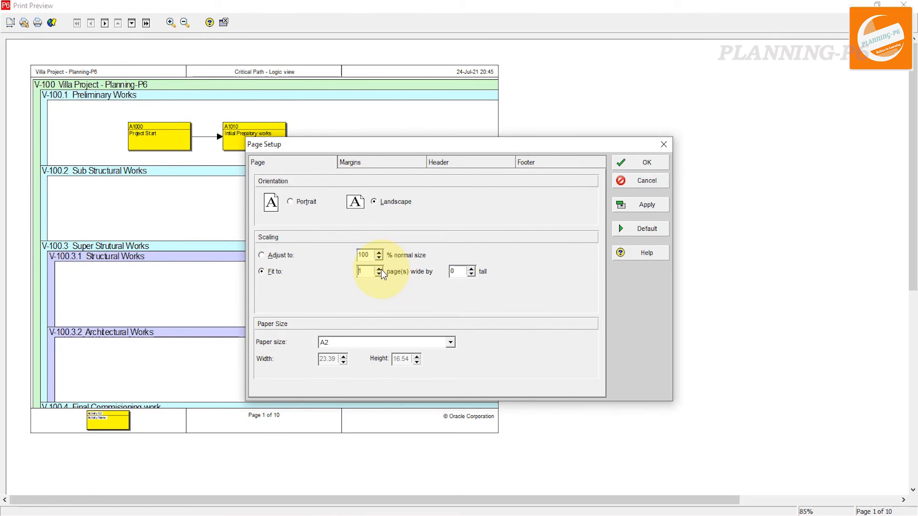
{"action": "left_click", "coordinate": [646, 204]}
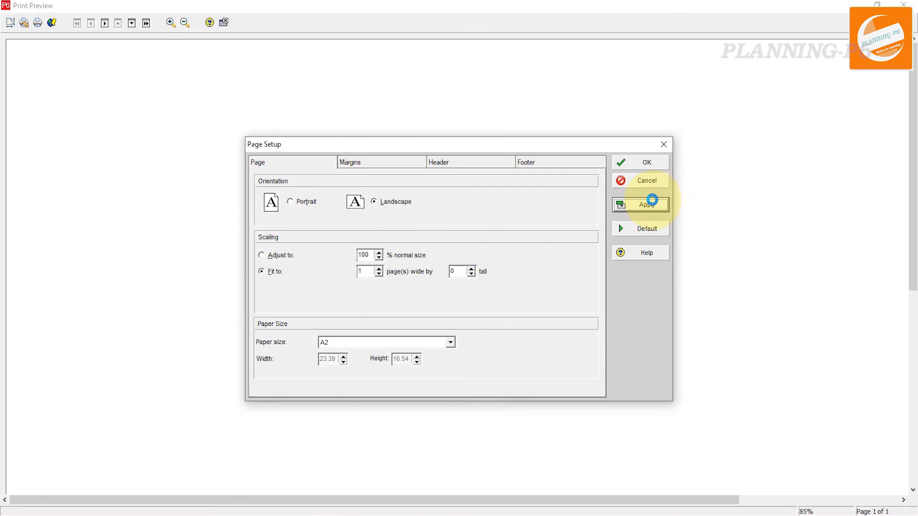
{"action": "left_click", "coordinate": [647, 204]}
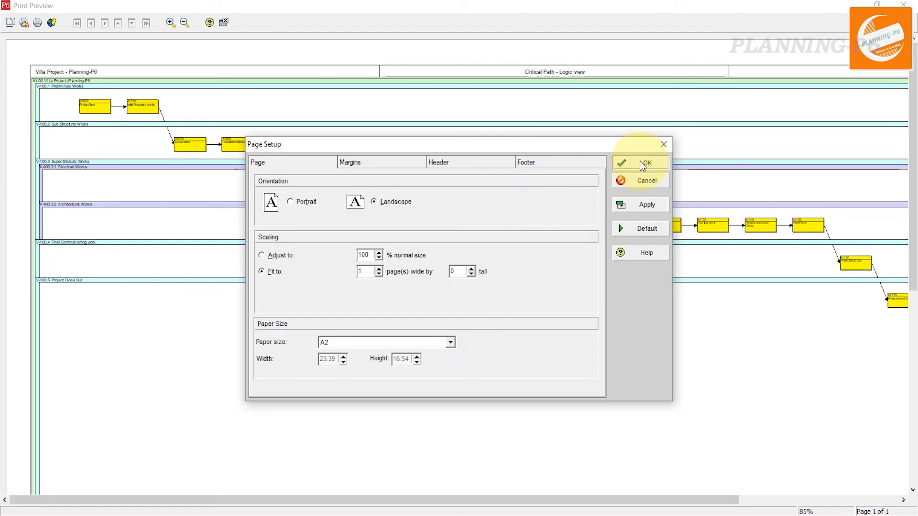
{"action": "left_click", "coordinate": [644, 163]}
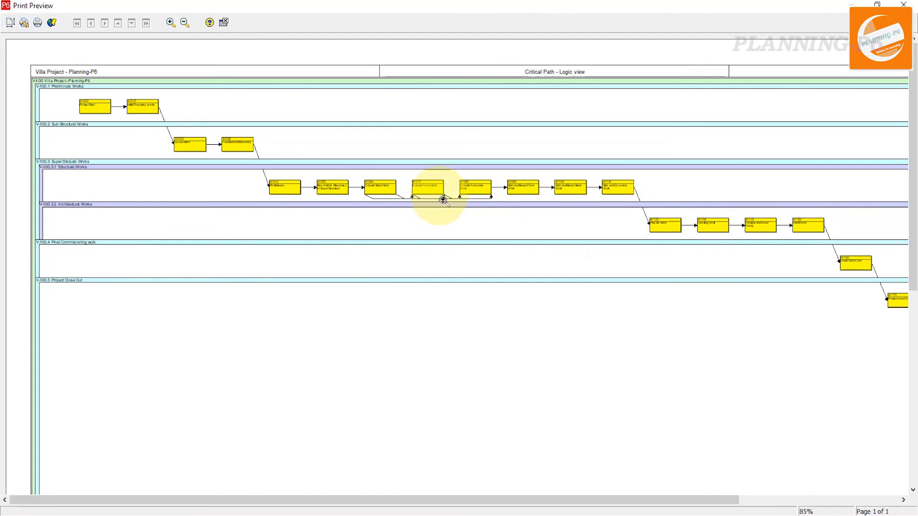
{"action": "left_click", "coordinate": [170, 23]}
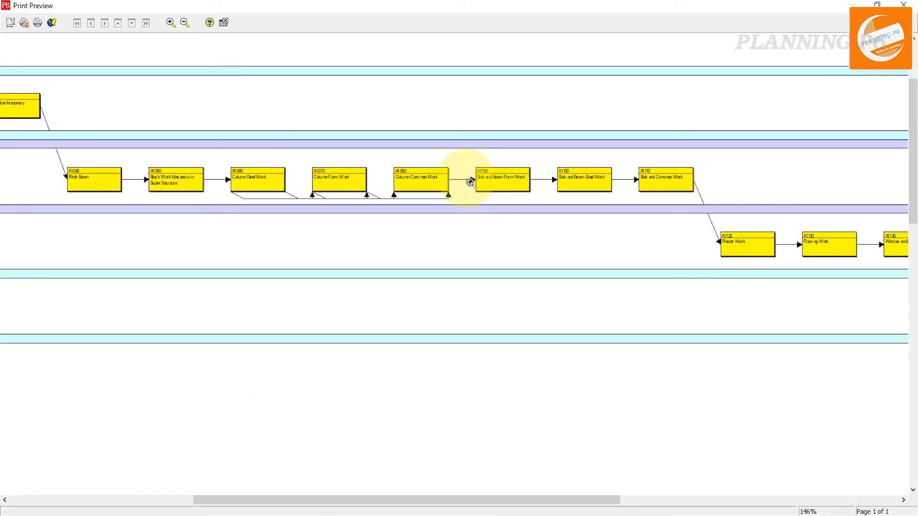
{"action": "mouse_move", "coordinate": [378, 238]}
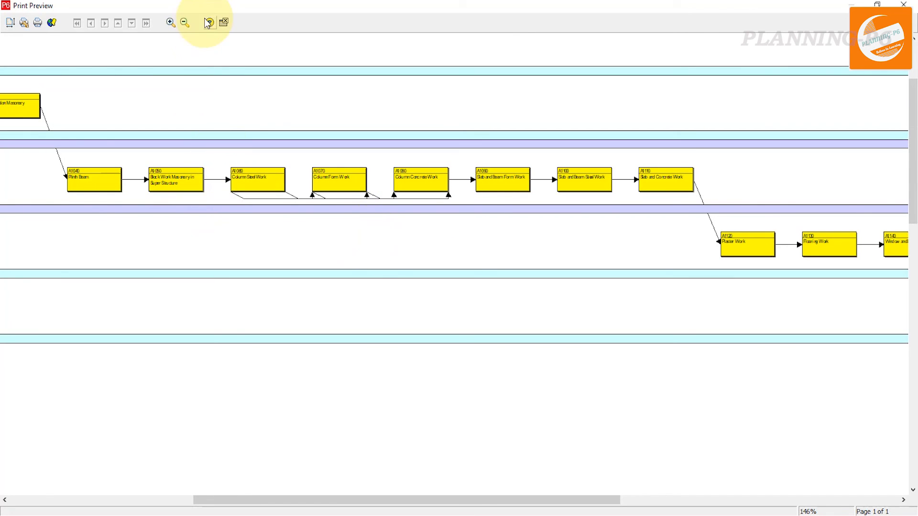
{"action": "left_click", "coordinate": [183, 22]}
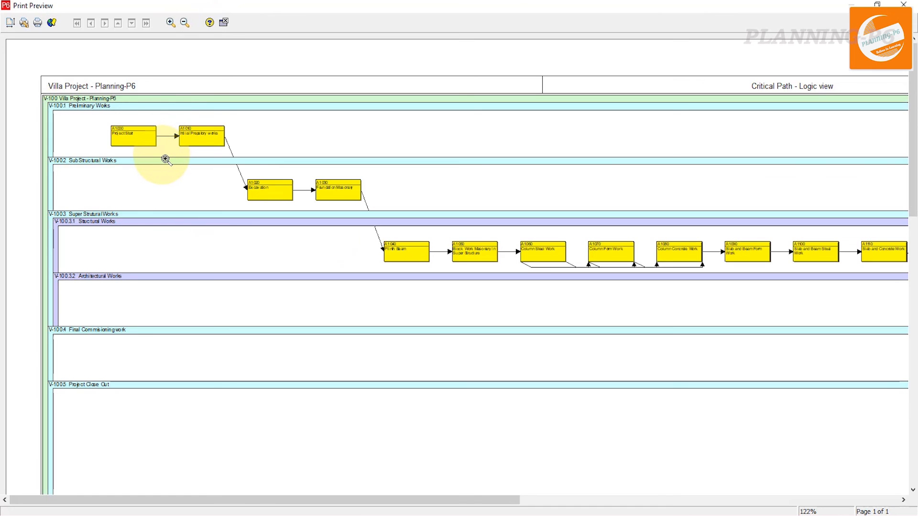